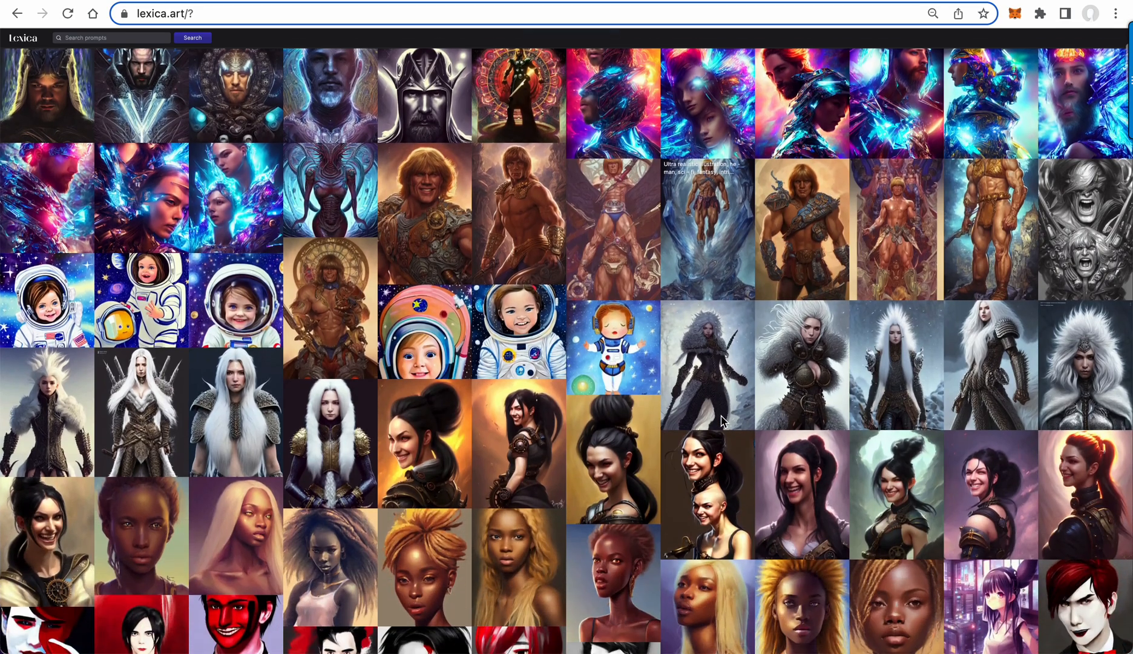
Scroll through the red robot portrait's detail view to review its prompt, seed and settings
scroll("down", 3)
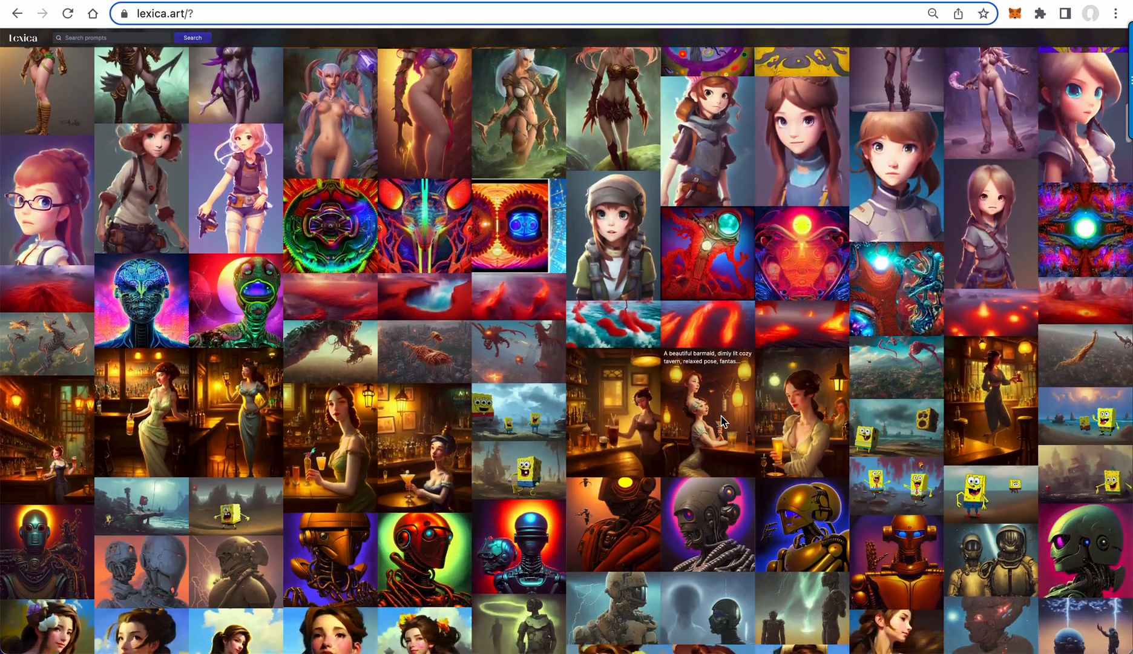
scroll("down", 3)
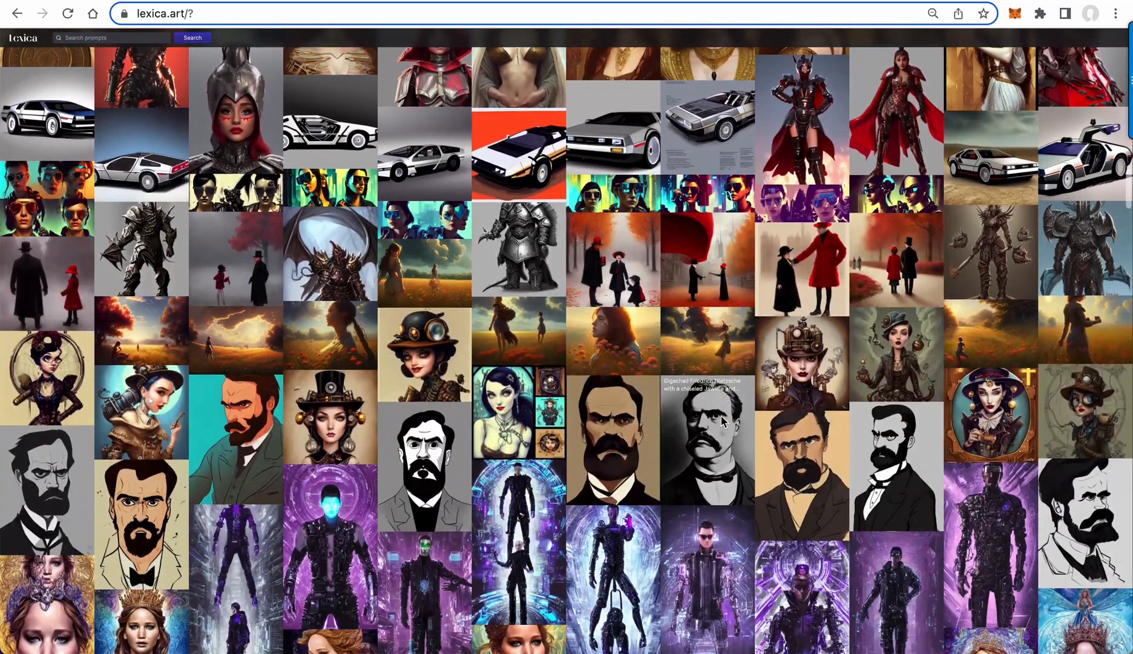
scroll("up", 3)
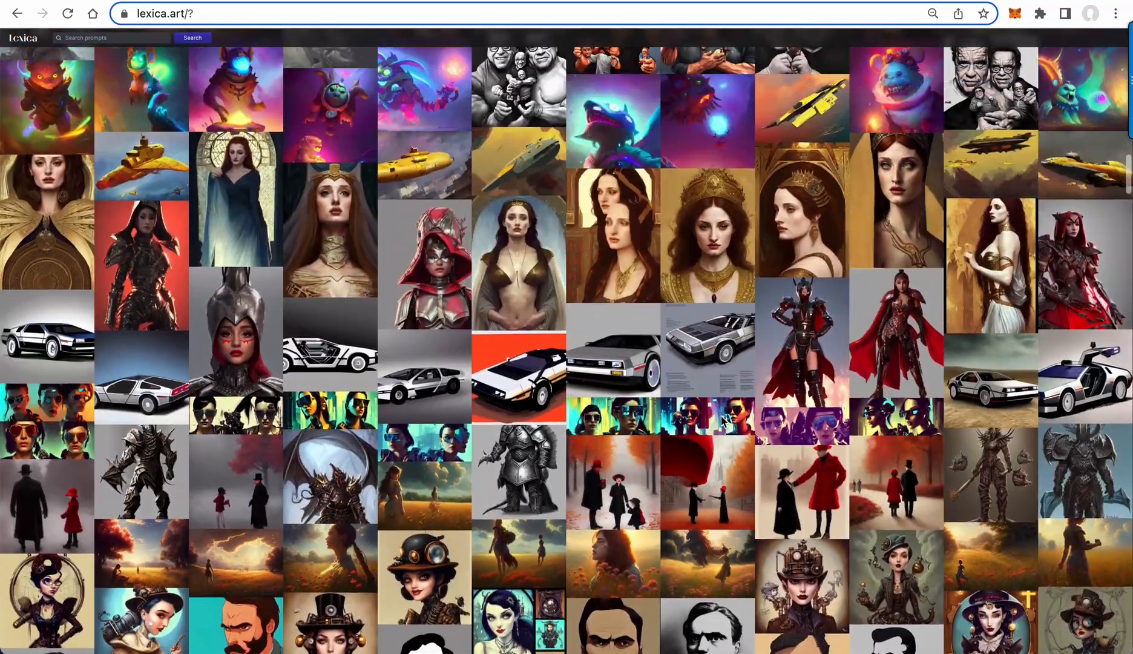
scroll("down", 3)
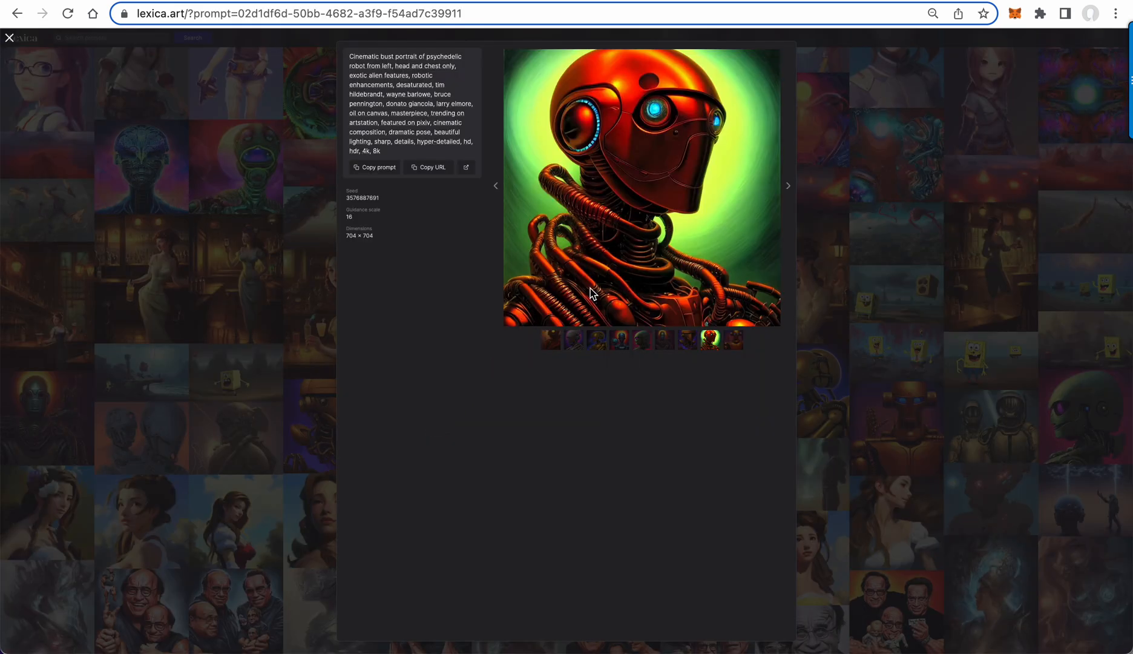
mouse_move(474, 242)
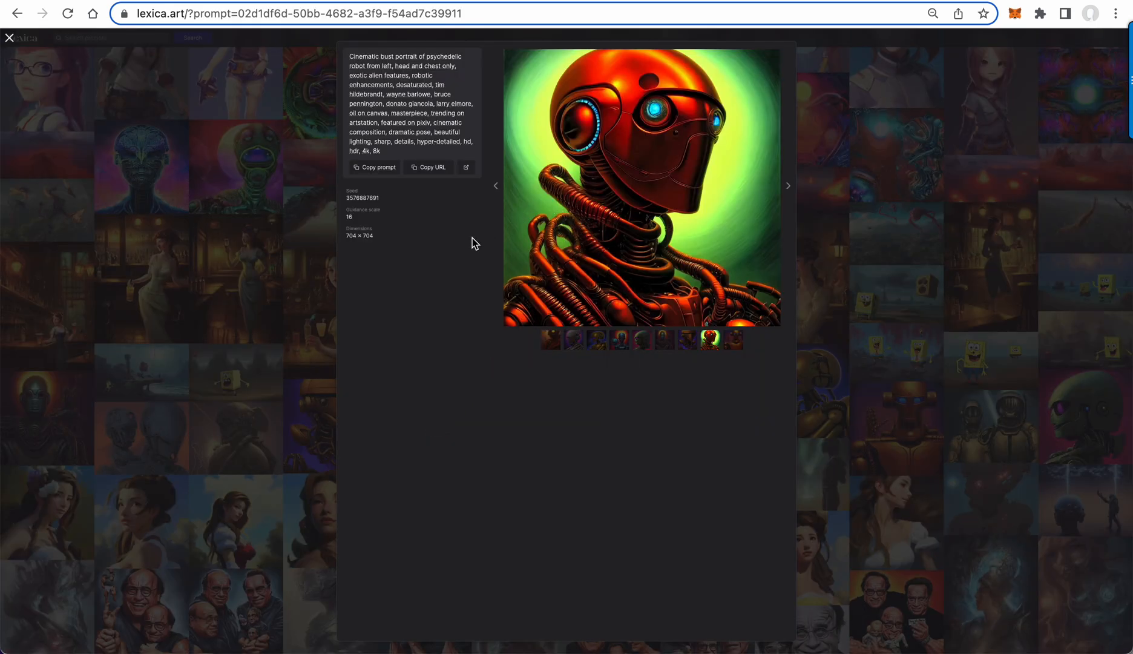
mouse_move(586, 263)
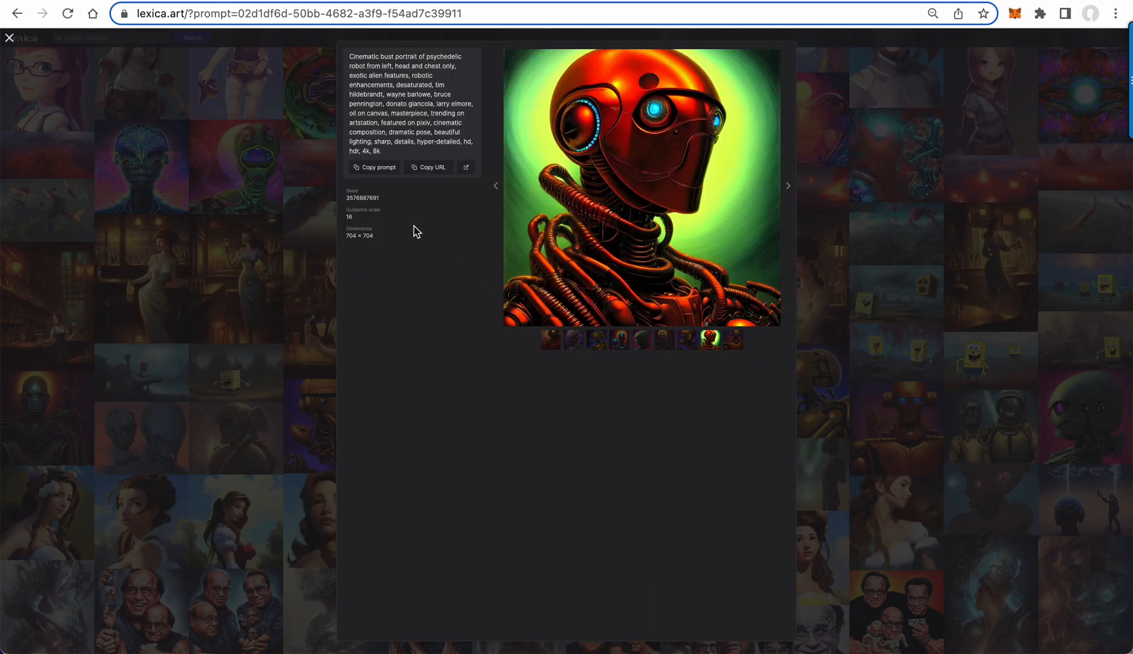
mouse_move(208, 74)
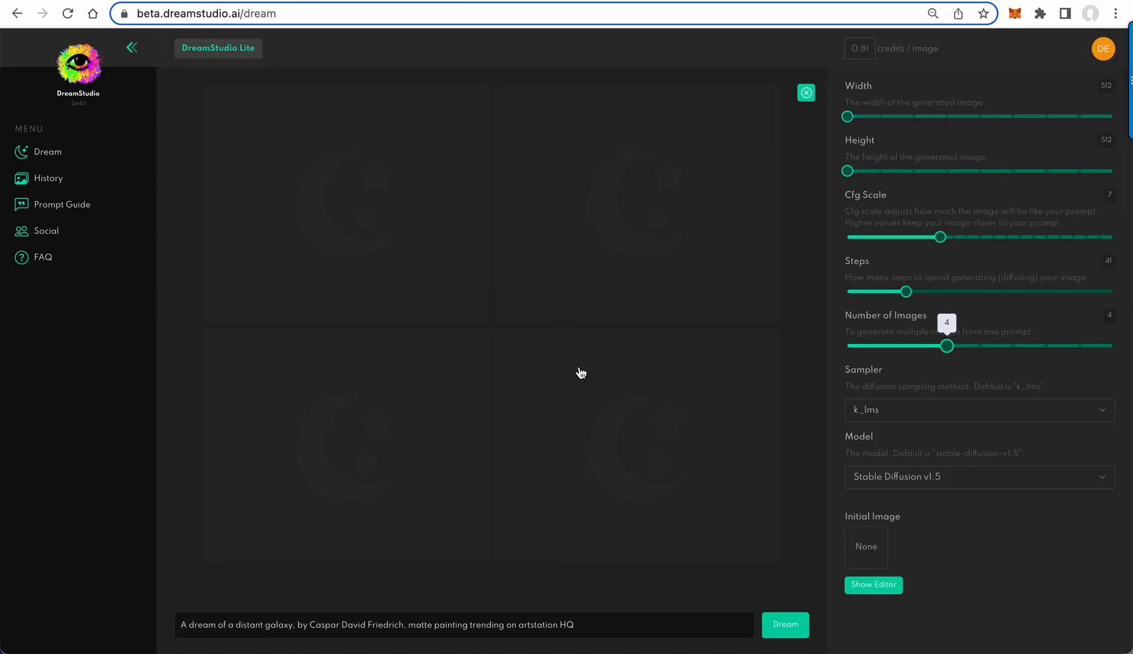
mouse_move(775, 552)
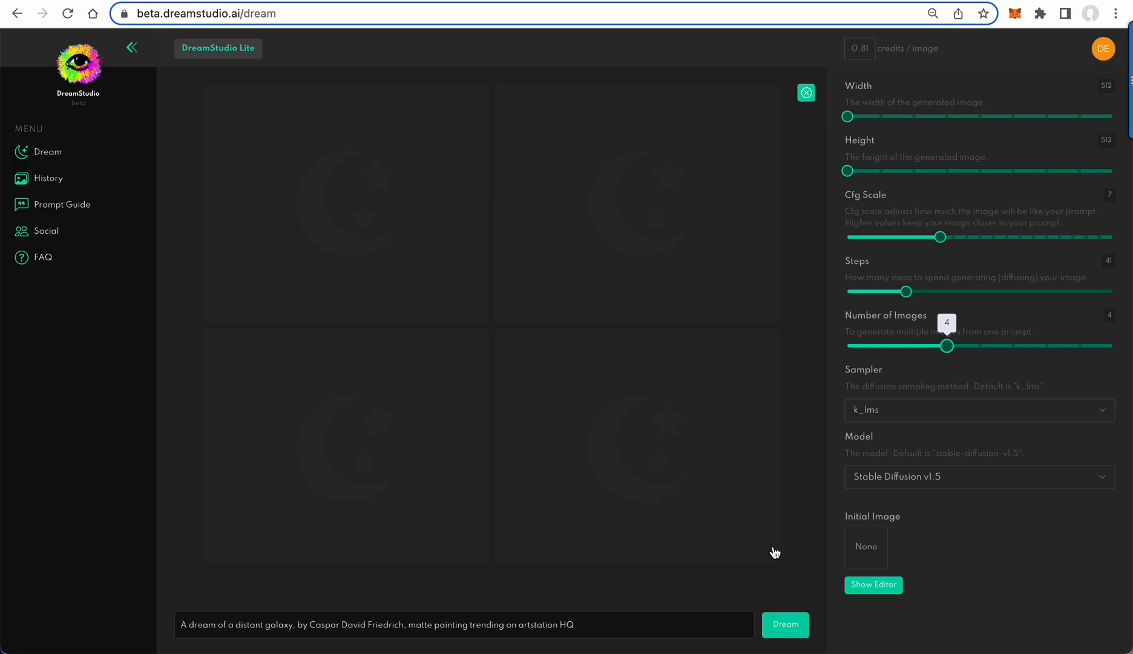
Show the editor and upload the red robot picture as the initial image
left_click(872, 585)
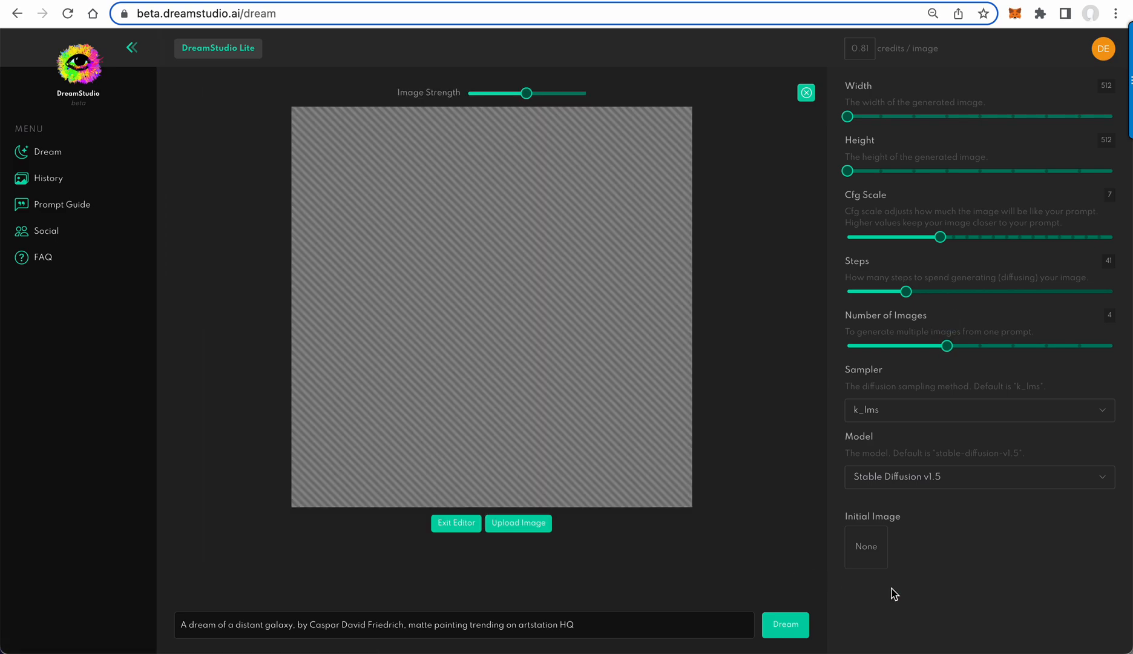
mouse_move(564, 545)
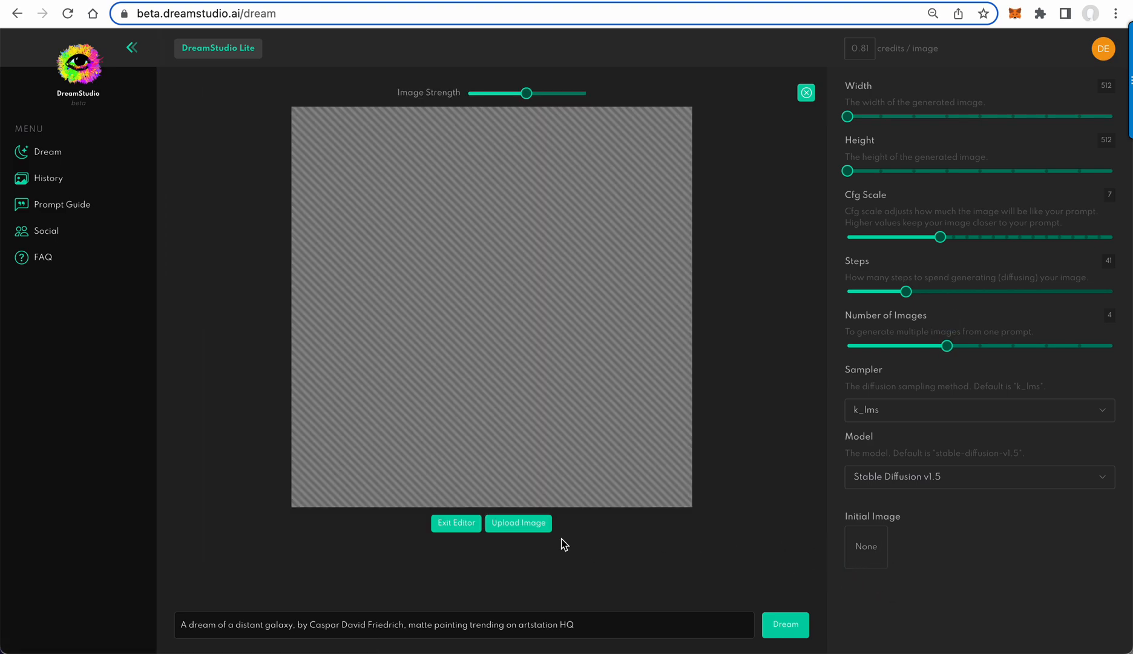
left_click(517, 521)
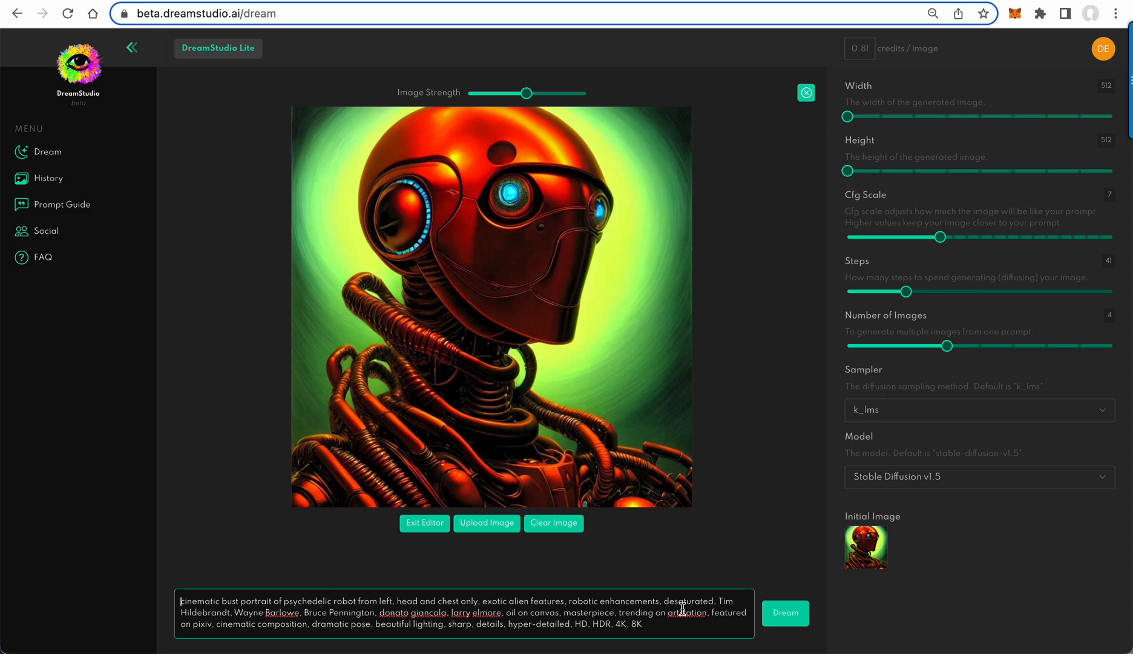
mouse_move(780, 603)
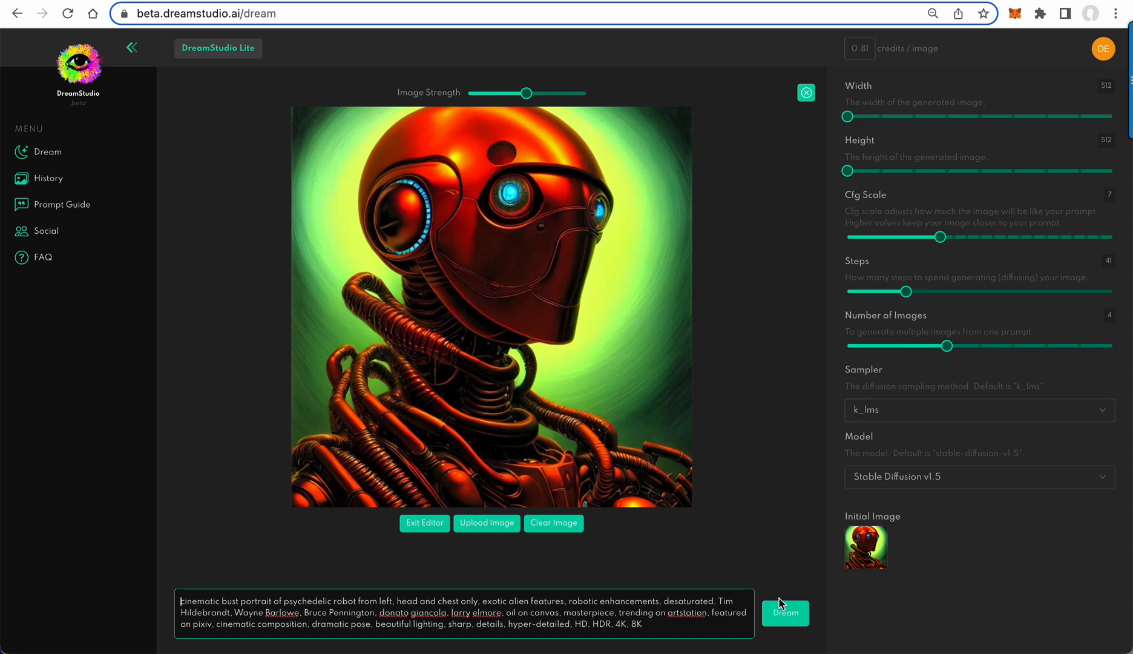
mouse_move(565, 255)
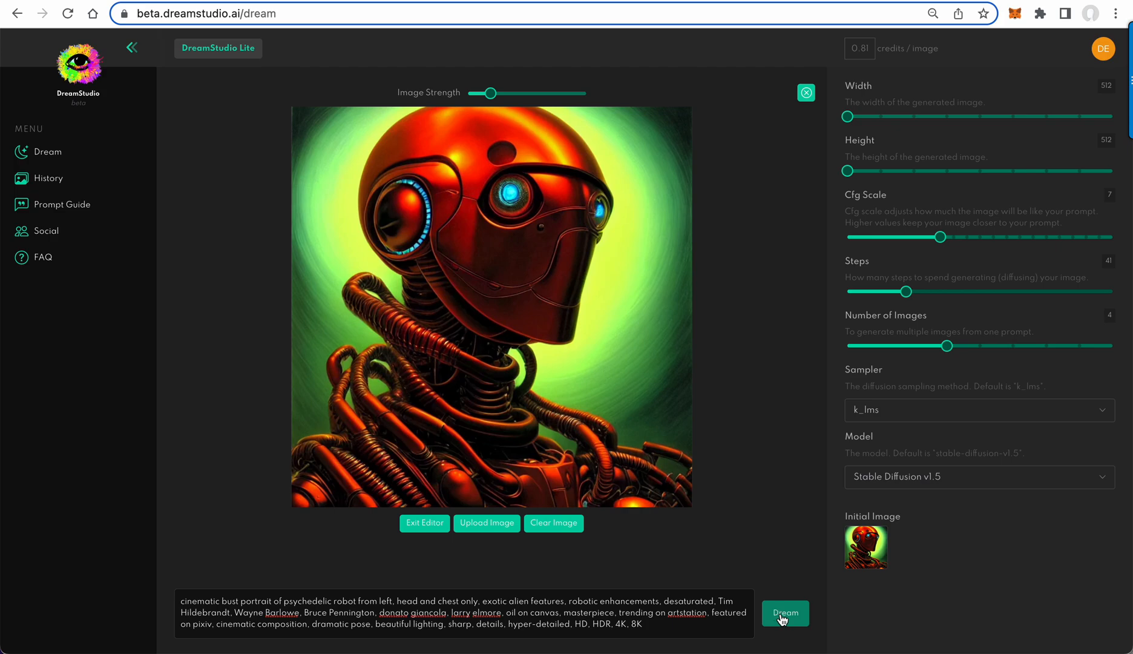
Run Dream to generate four robot portrait variations from the initial image and prompt
left_click(784, 612)
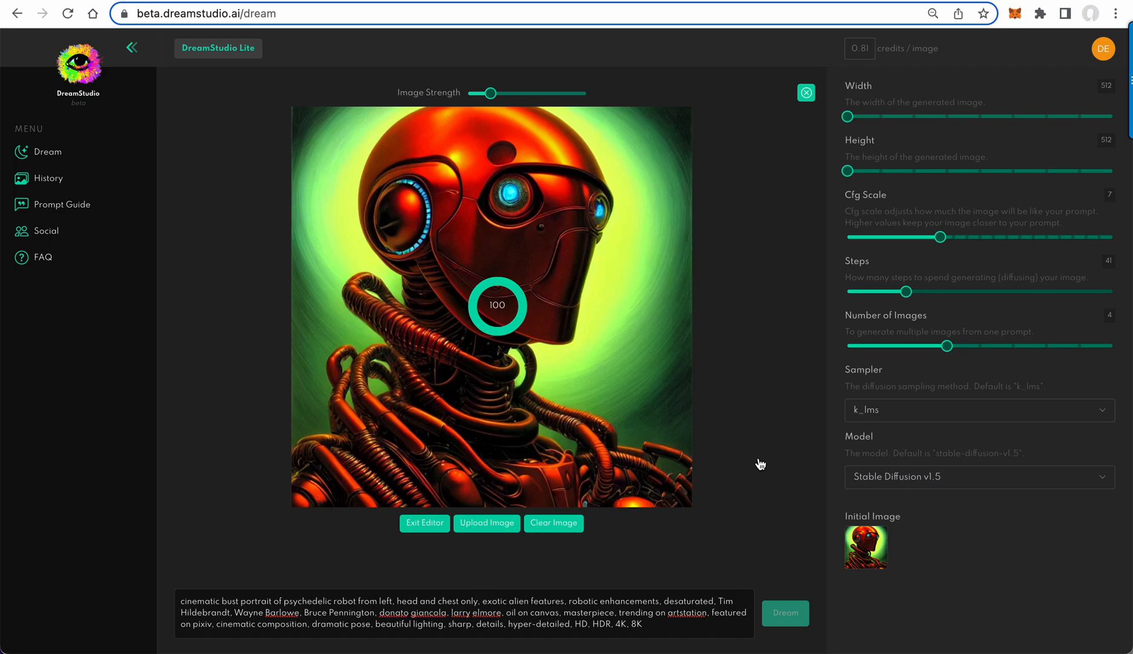
left_click(785, 614)
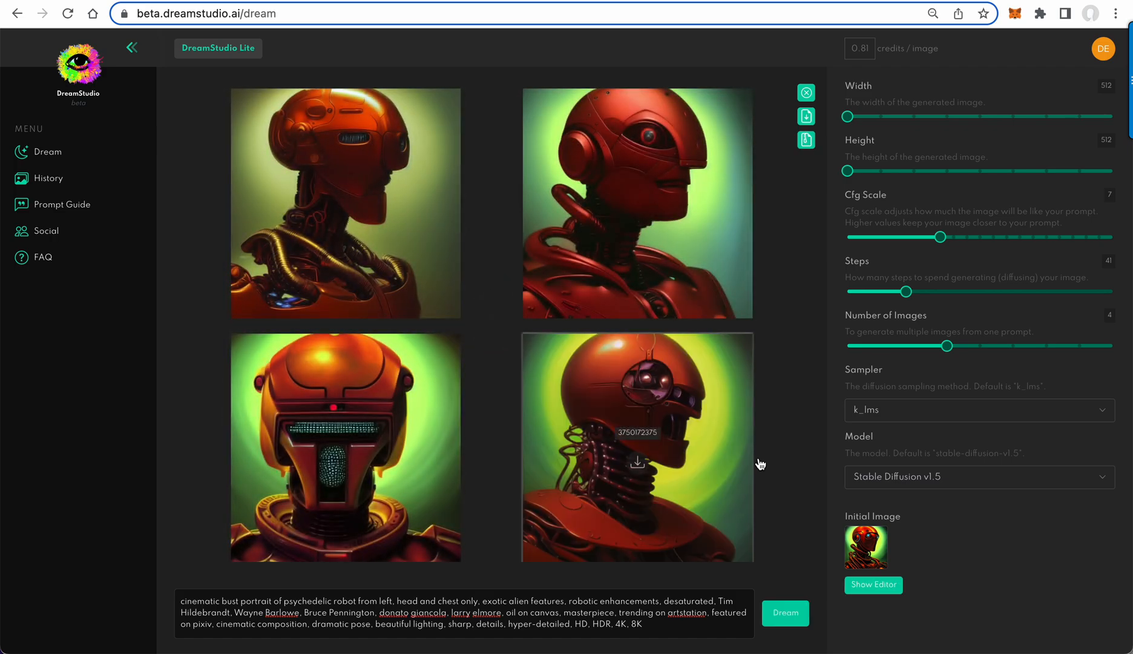
mouse_move(813, 429)
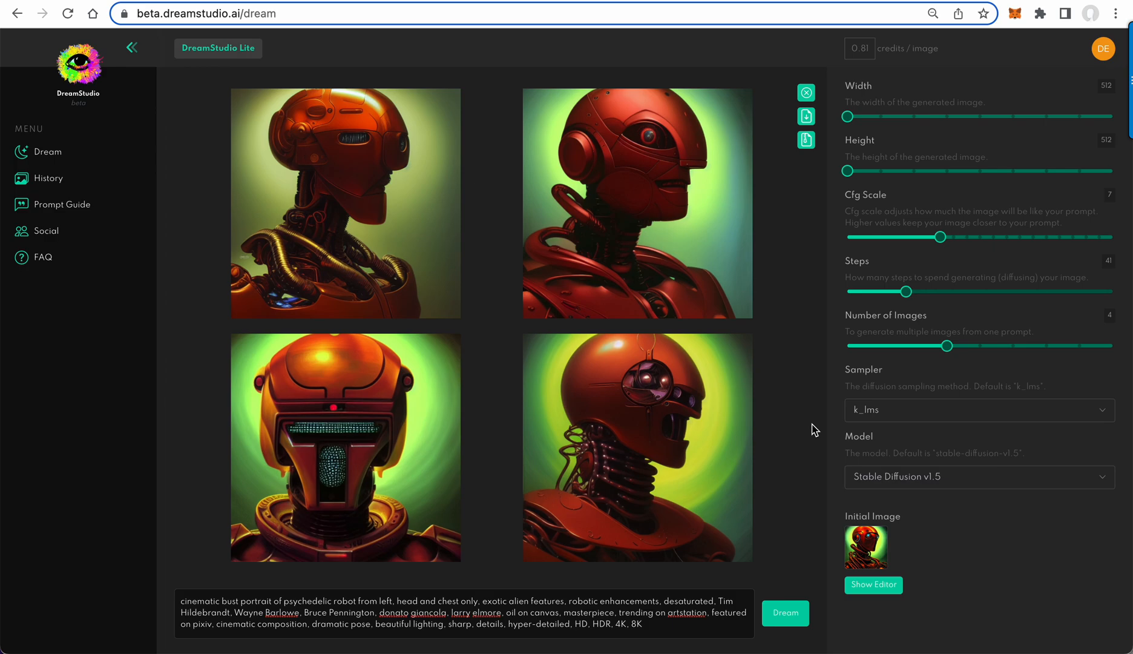
mouse_move(818, 204)
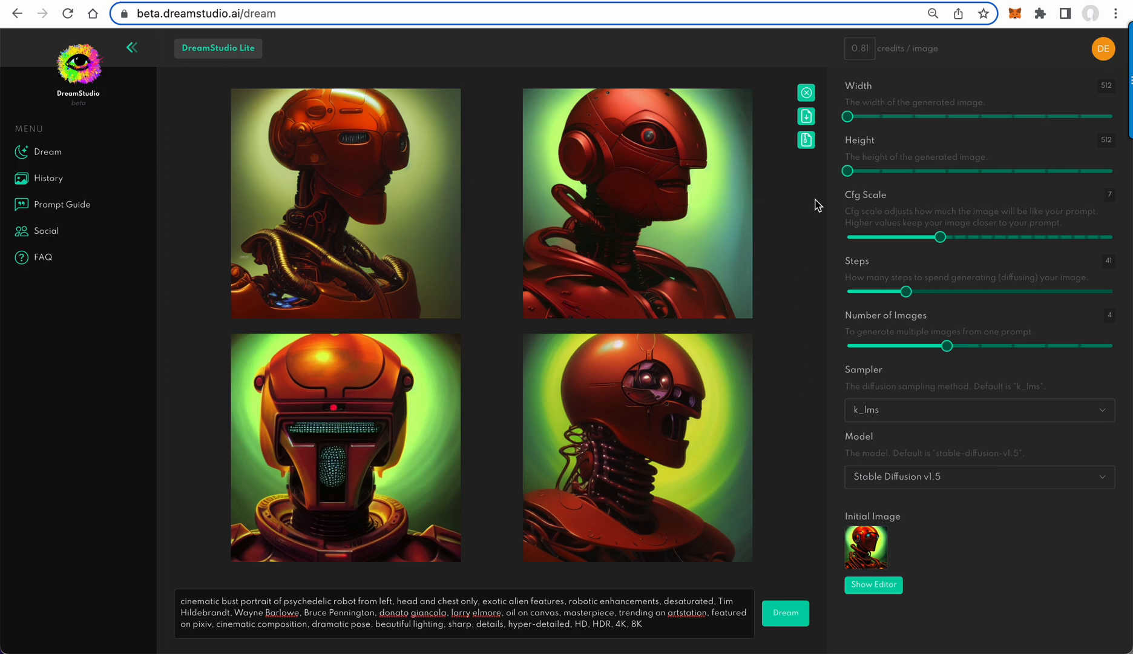
mouse_move(807, 140)
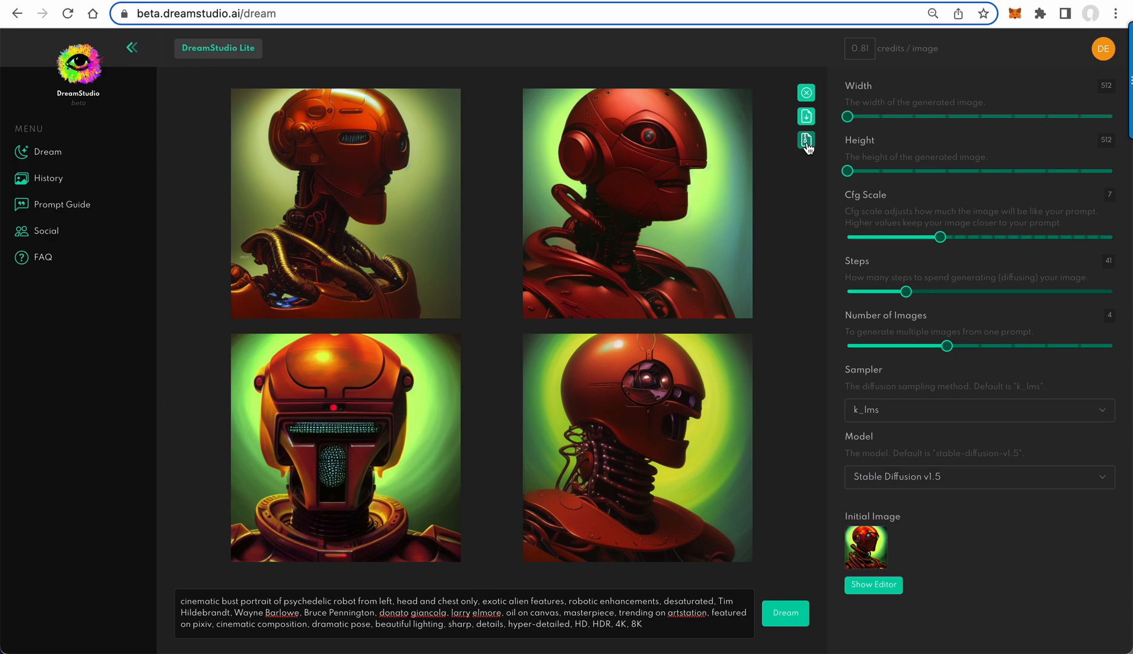
Download the four variations as a zip and as separate PNGs, keeping Stable Diffusion v1.5
left_click(806, 140)
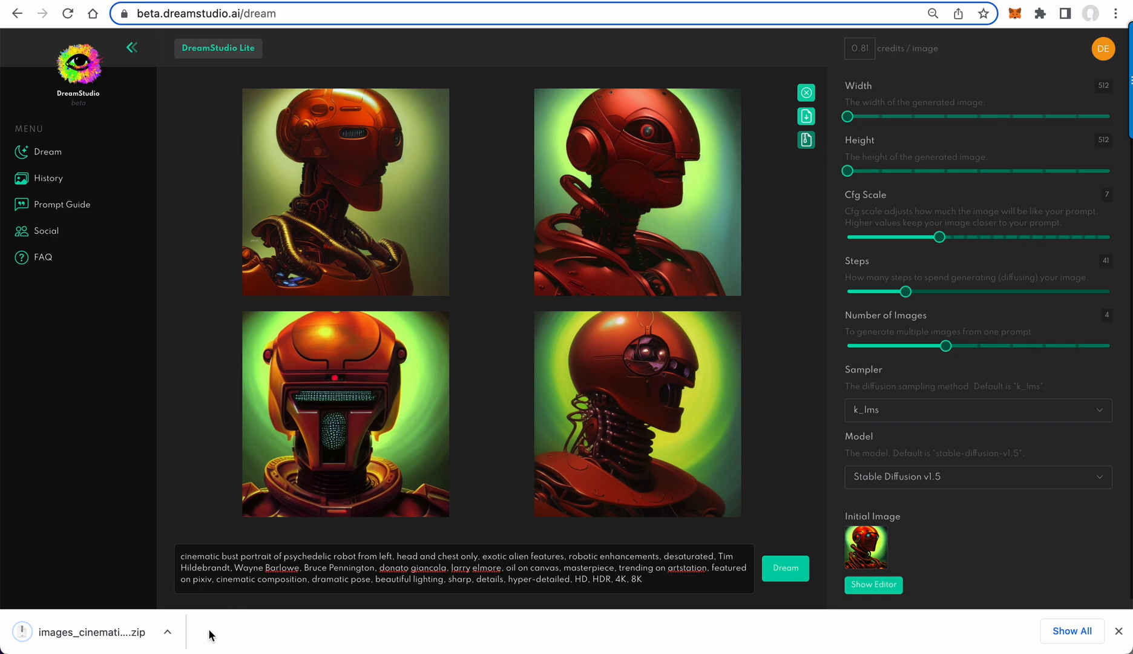
mouse_move(806, 116)
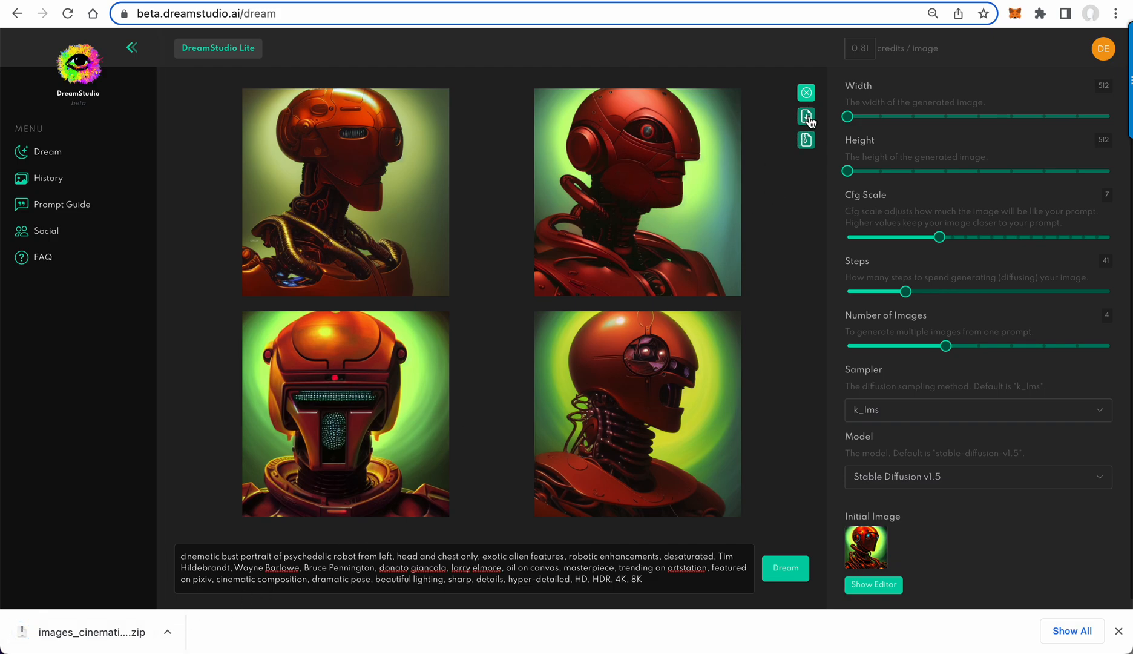
left_click(805, 116)
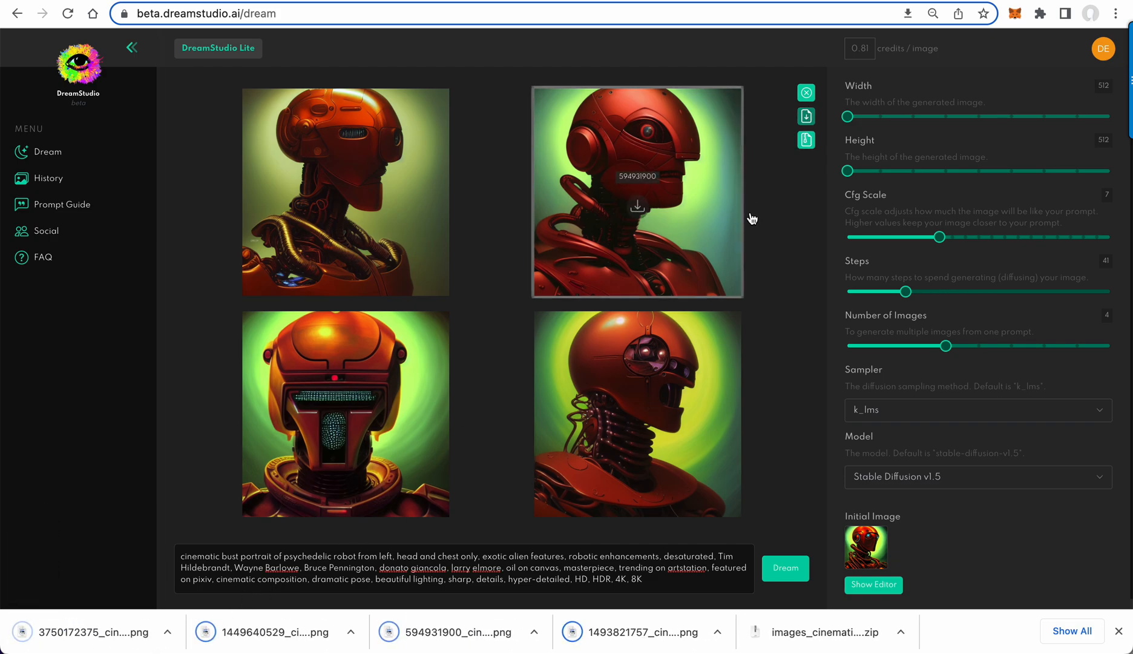
mouse_move(501, 446)
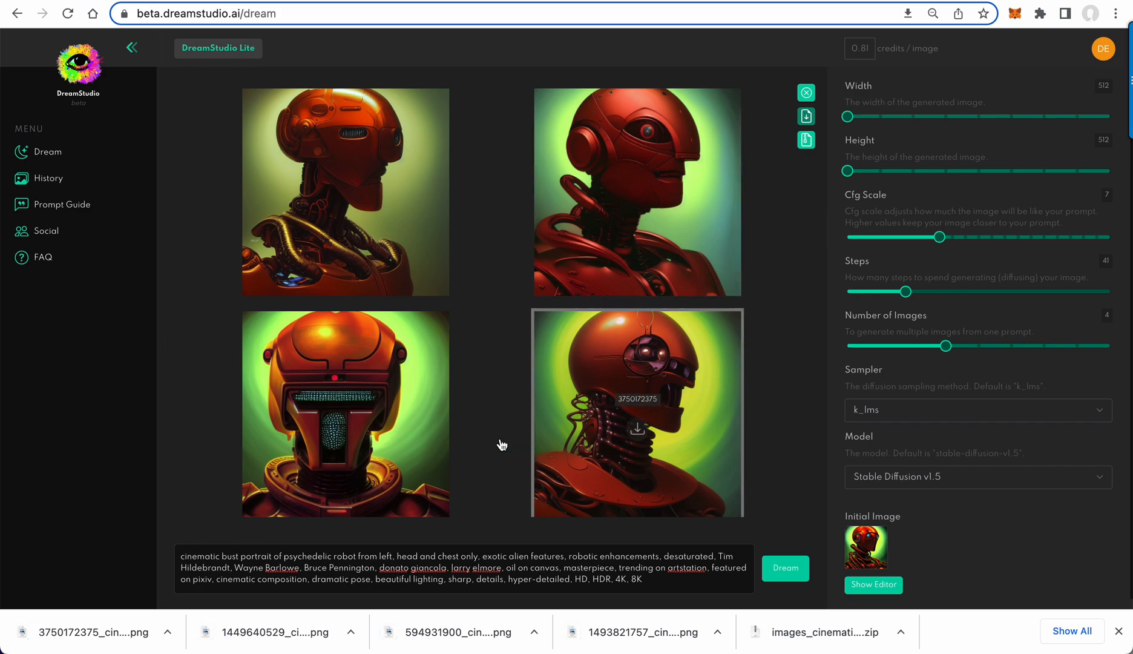
mouse_move(967, 504)
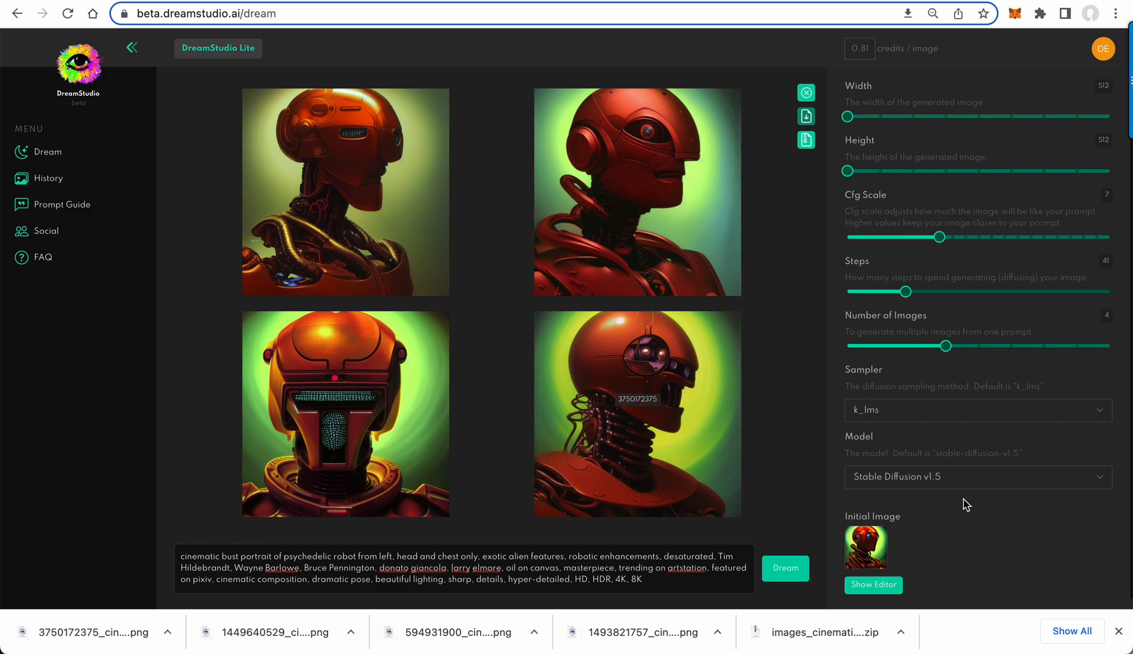
left_click(974, 476)
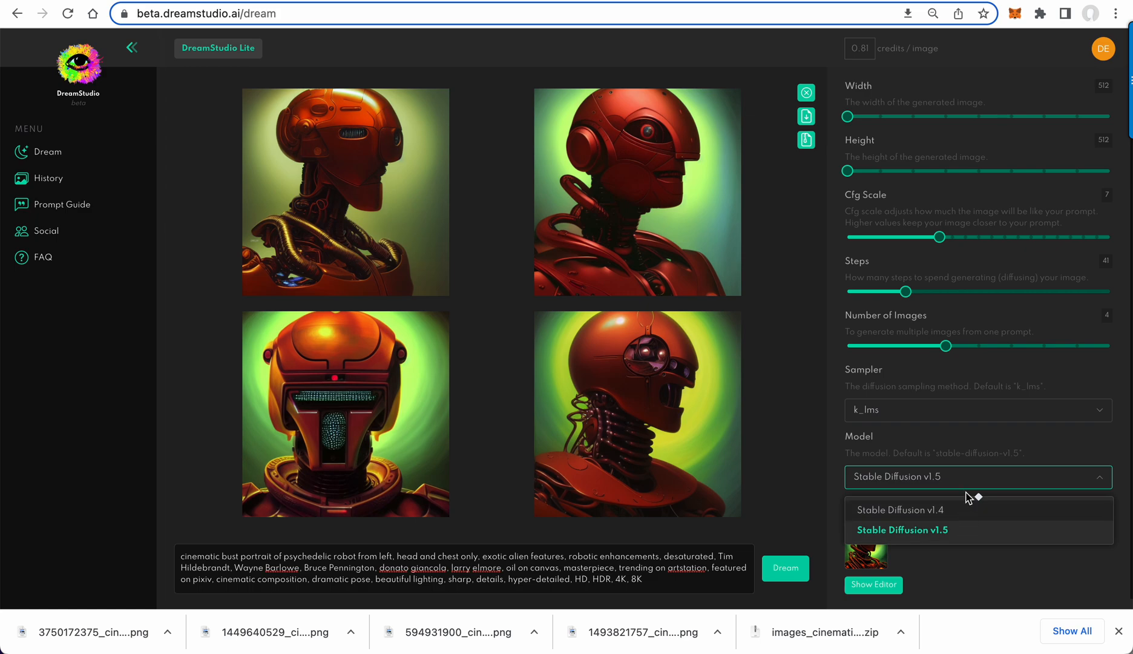
left_click(902, 529)
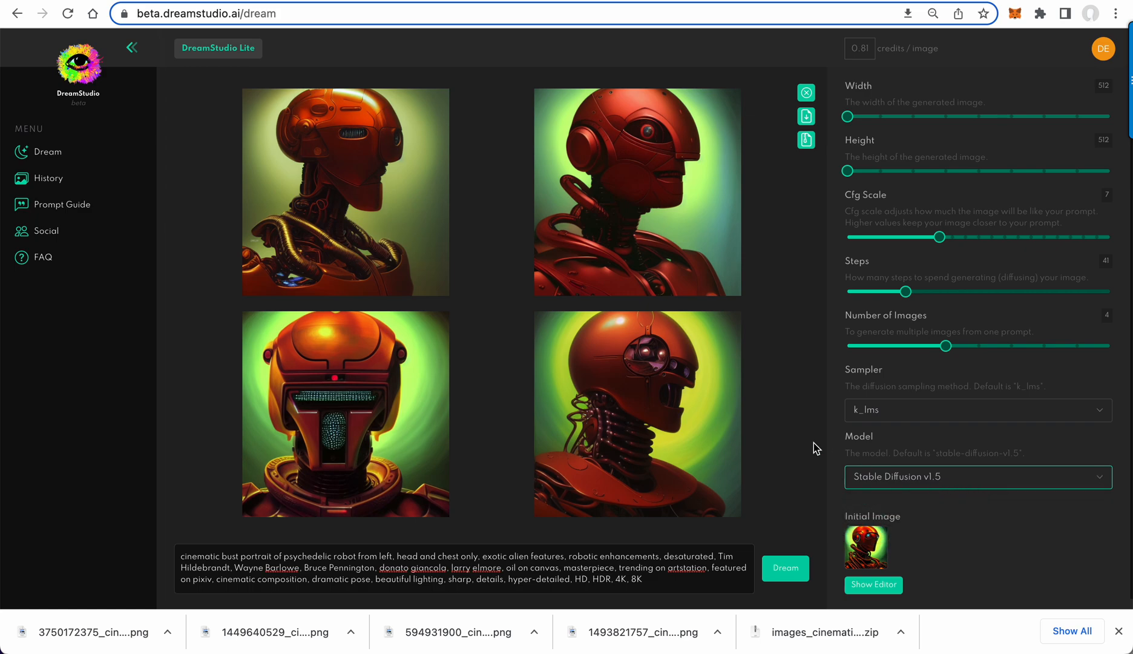
mouse_move(778, 411)
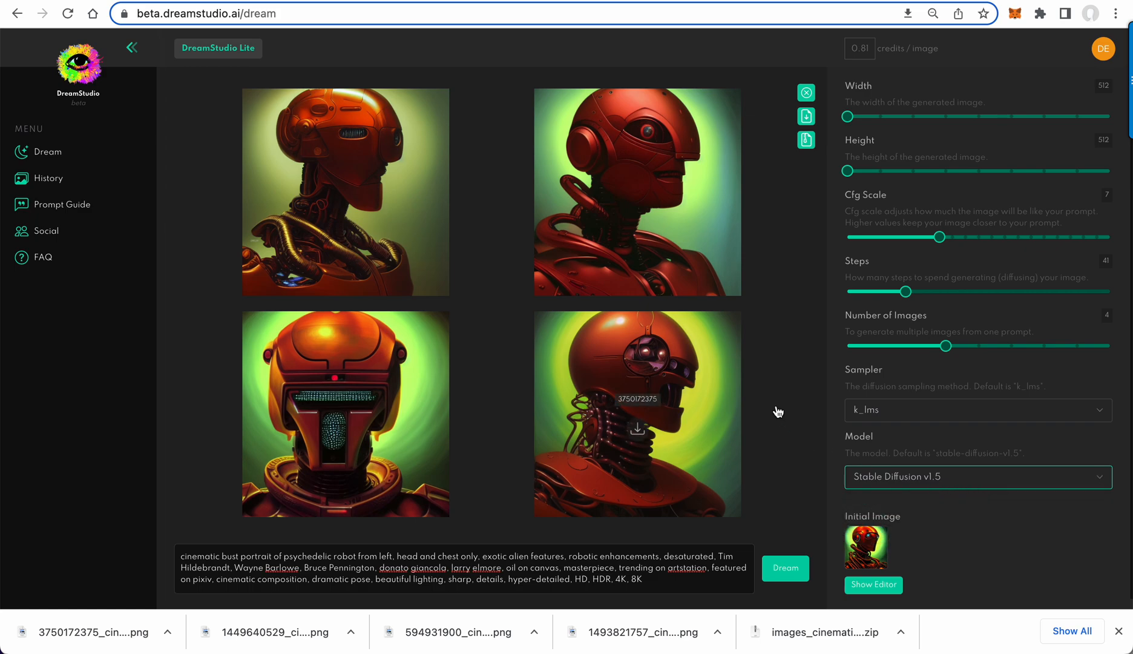